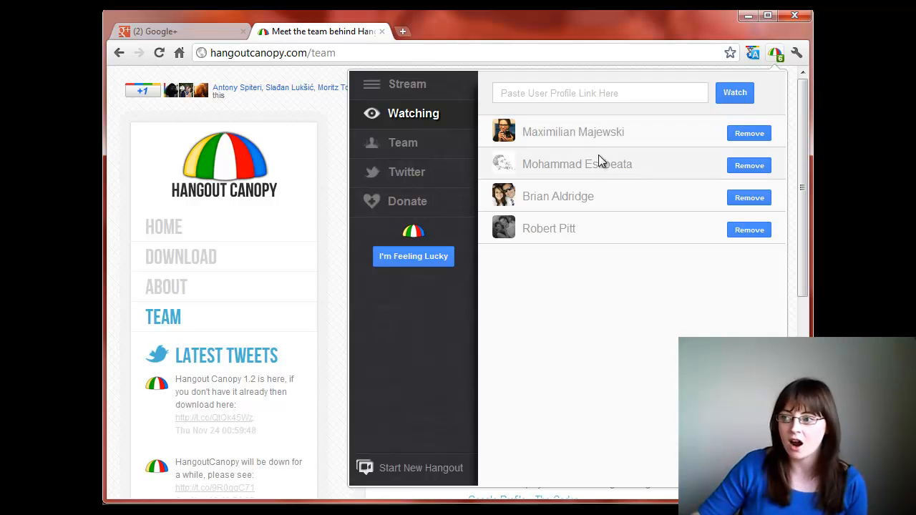
# Step: Show the Twitter section listing Hangout Canopy's recent tweets
pyautogui.click(407, 172)
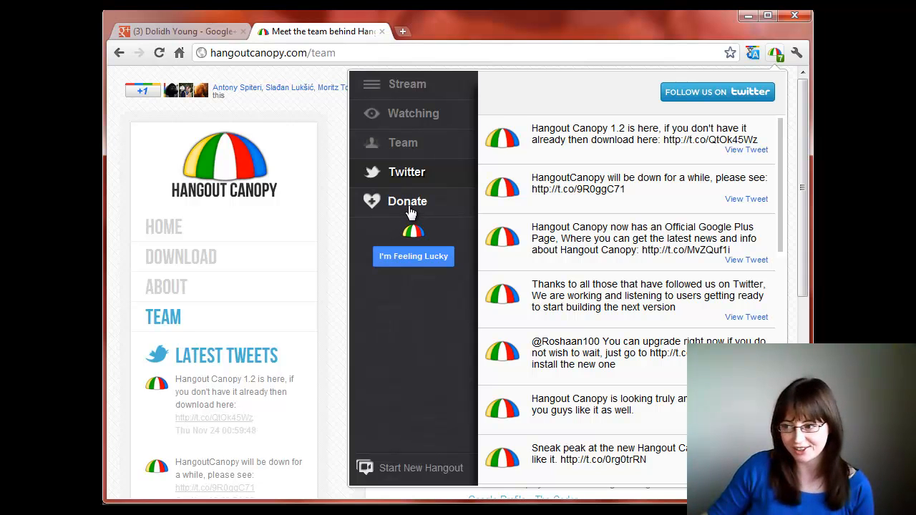